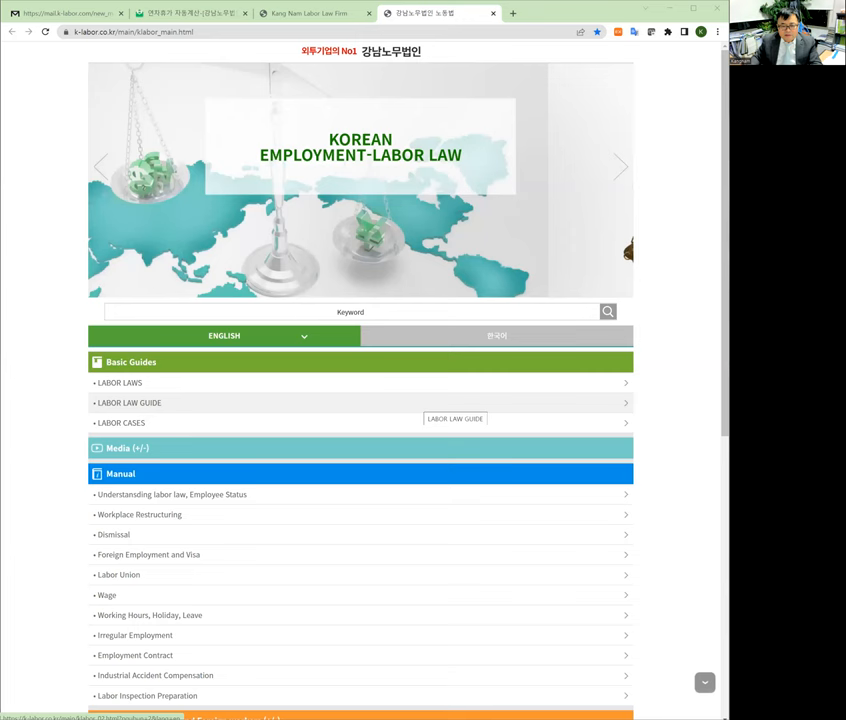
- Scroll the main page down to the Automatic Calculation section showing Annual Paid Leave
scroll(down, 3)
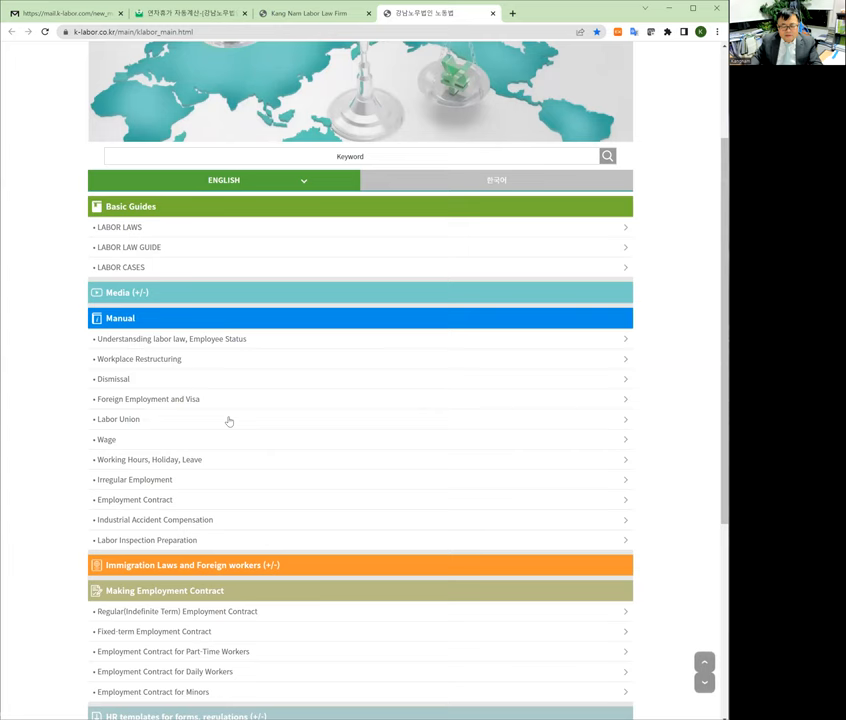
scroll(down, 3)
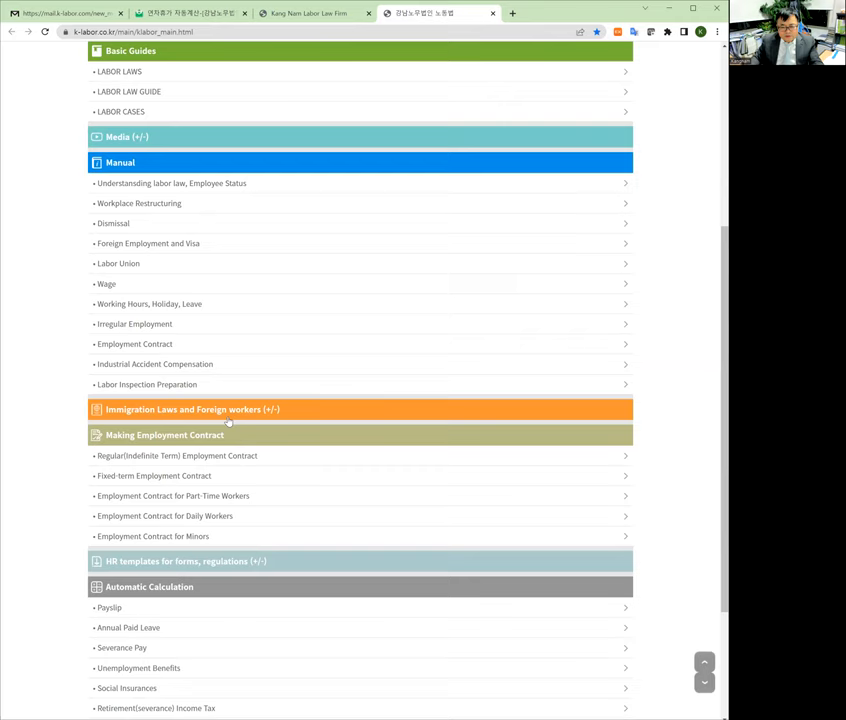
scroll(down, 3)
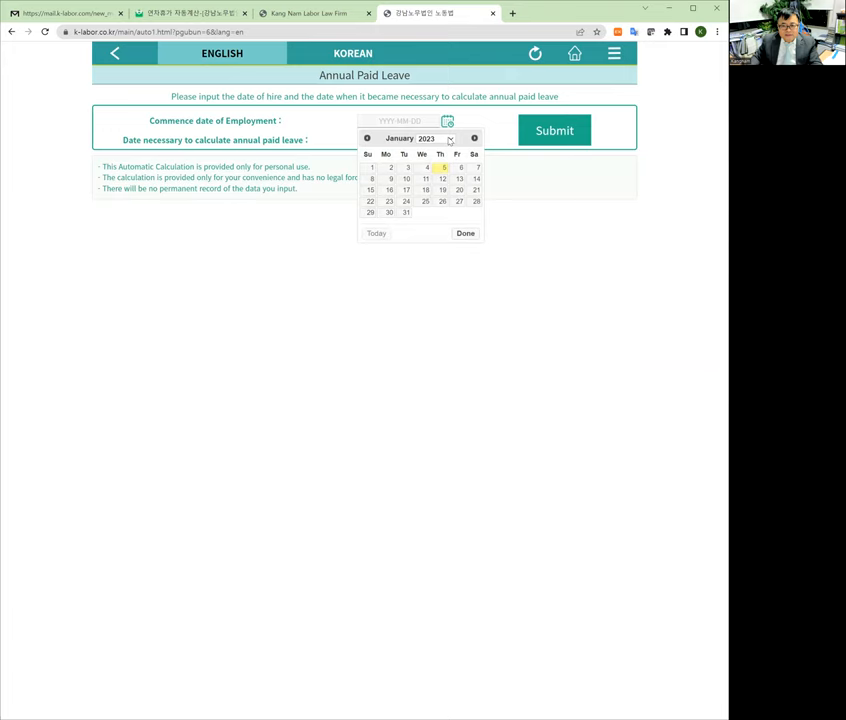
- Set the commence date to 1 February 2021 in the calendar and submit
click(367, 138)
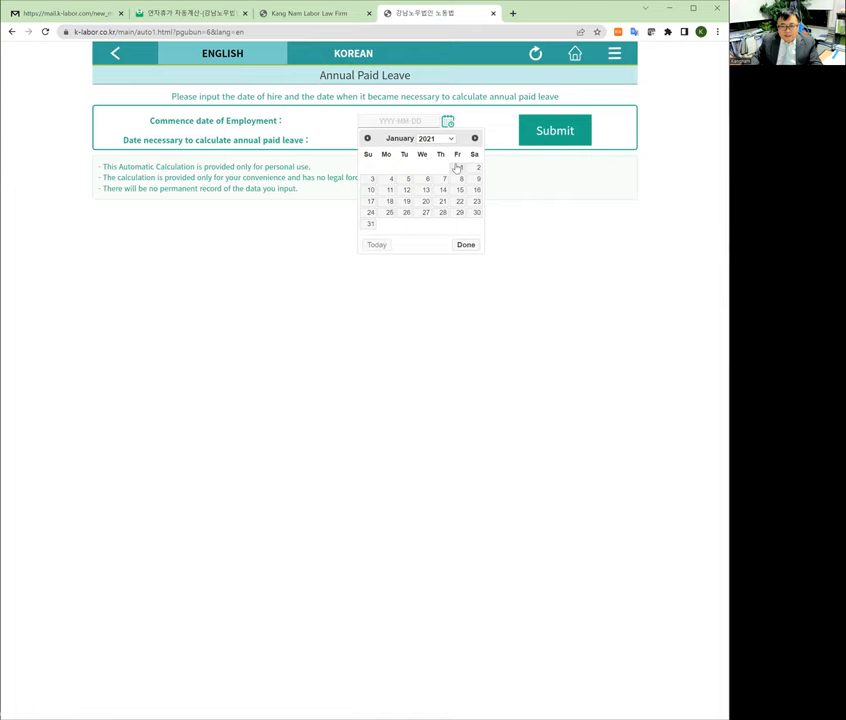
click(475, 138)
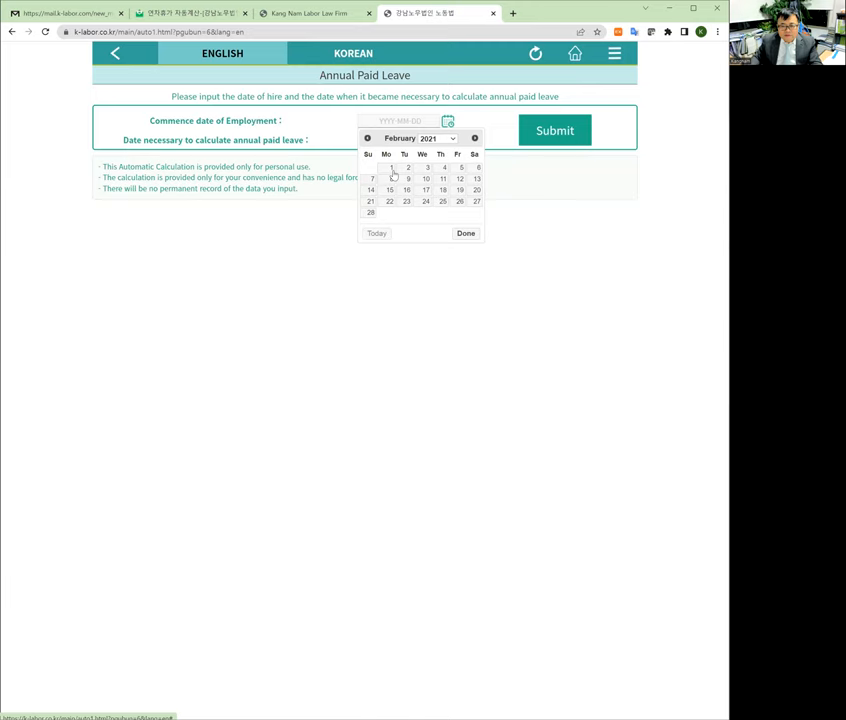
click(465, 233)
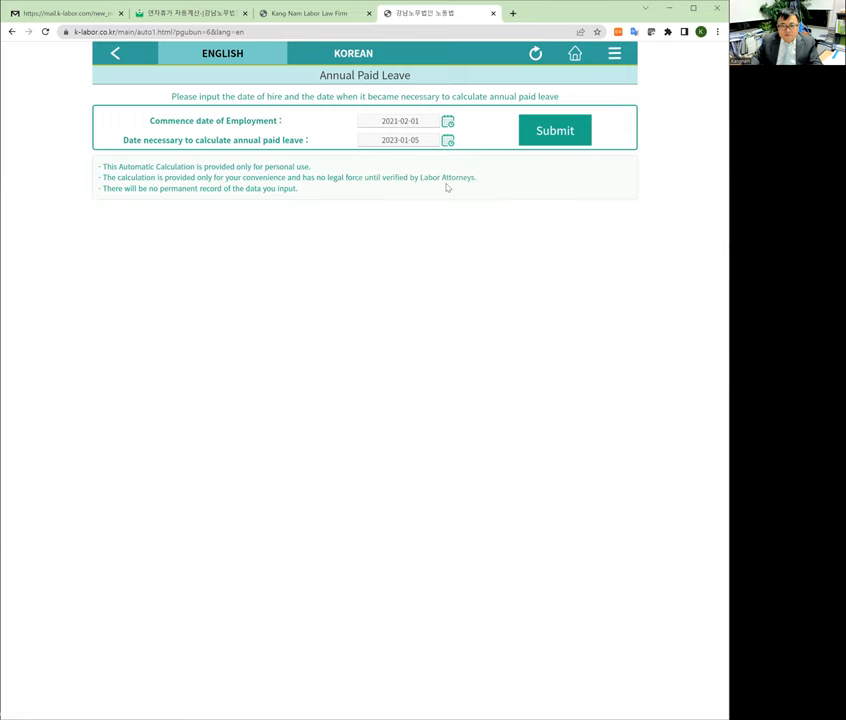
click(550, 130)
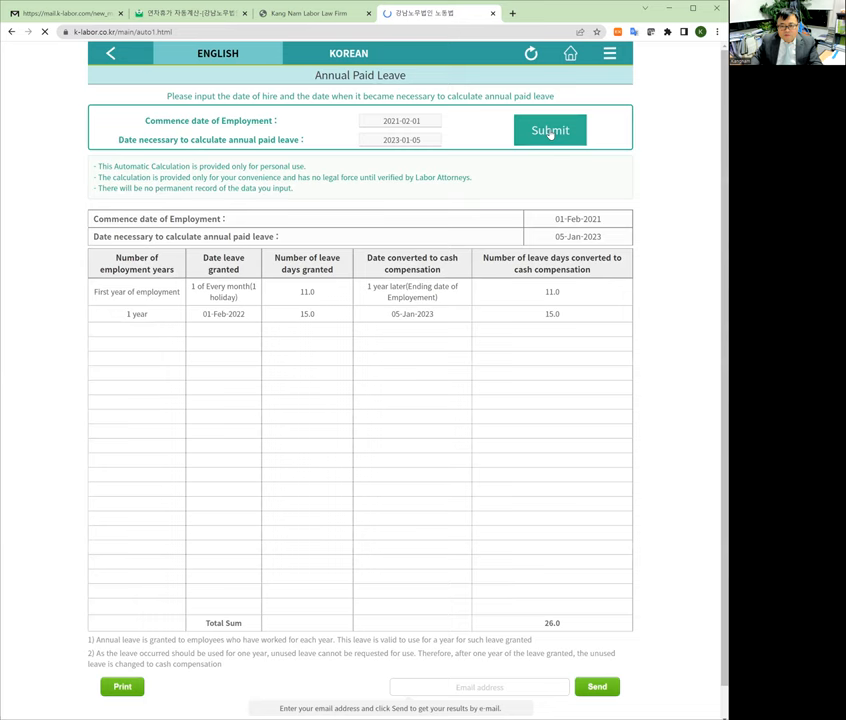
- Submit to show the 26-day leave table, then reopen the calculation-date calendar
click(550, 130)
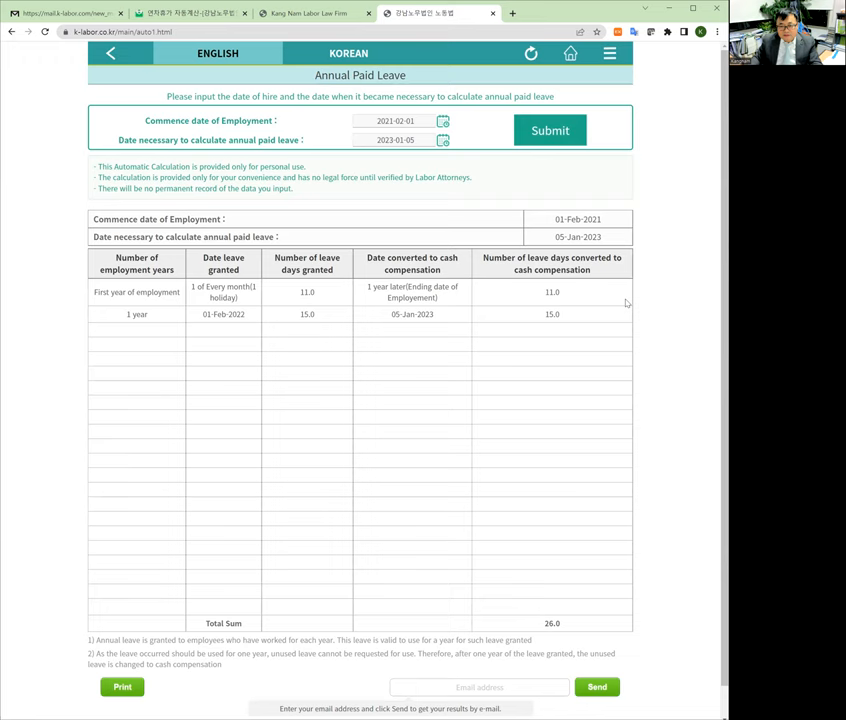
click(443, 140)
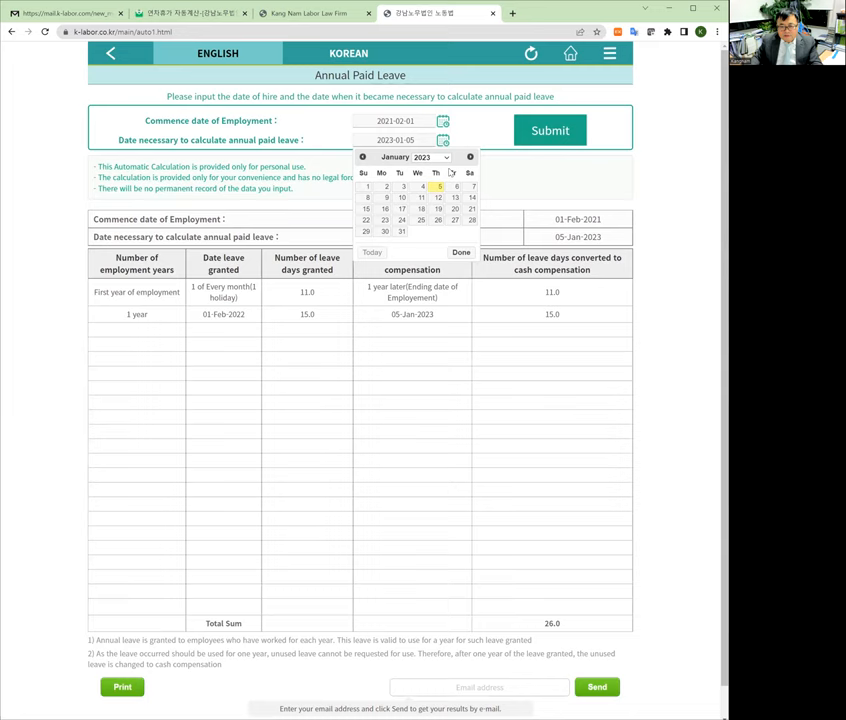
- Set the calculation date to 28 February 2023 and recalculate, totaling 41 days
click(460, 251)
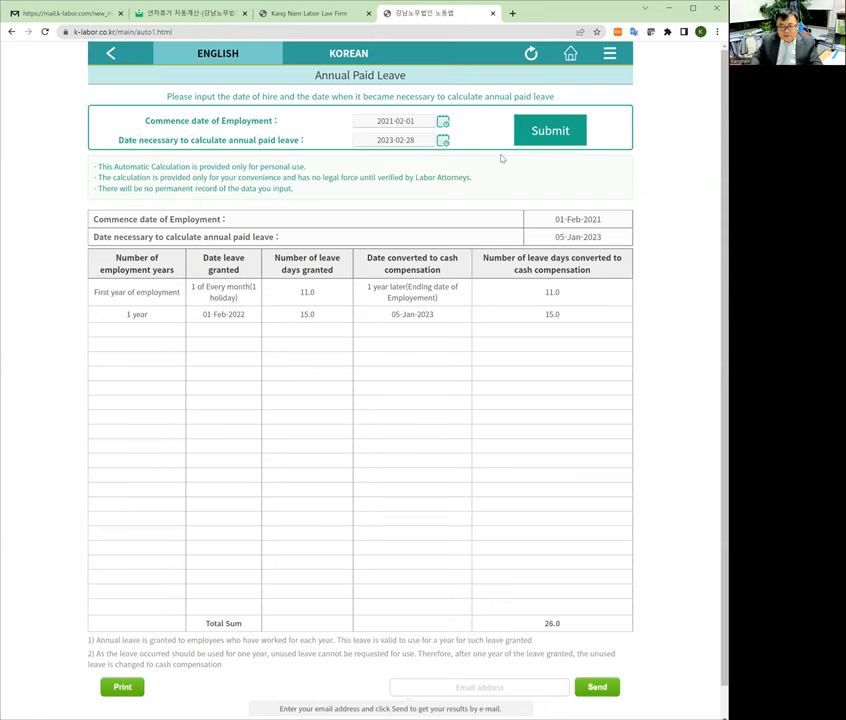
click(550, 130)
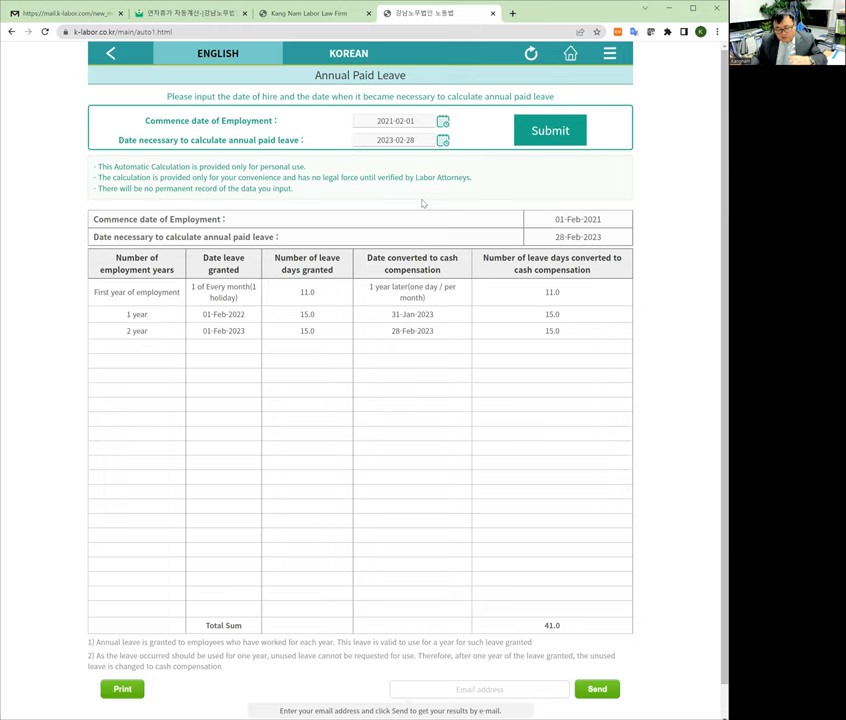
mouse_move(557, 293)
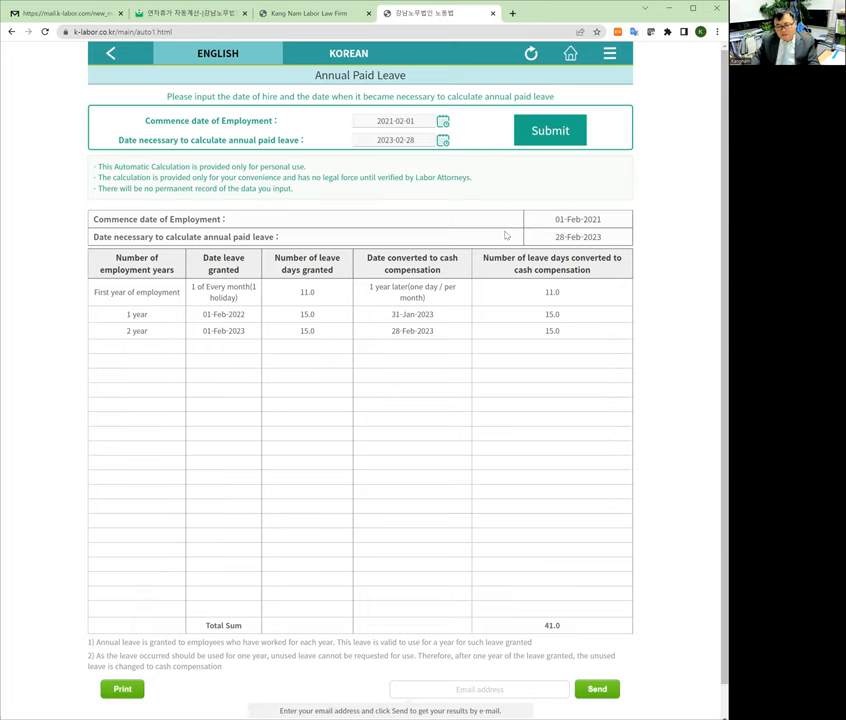
mouse_move(453, 156)
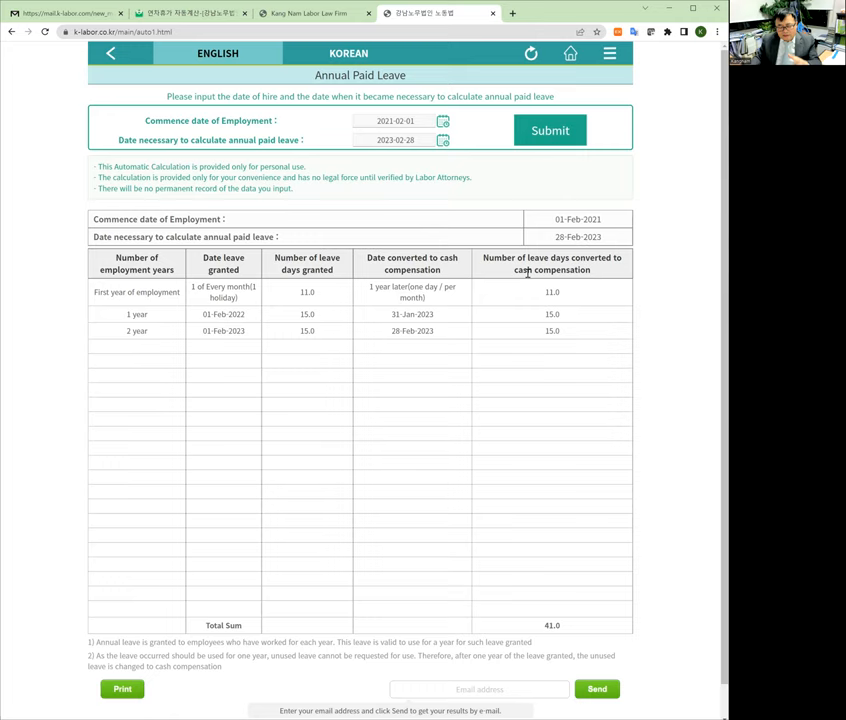
mouse_move(550, 383)
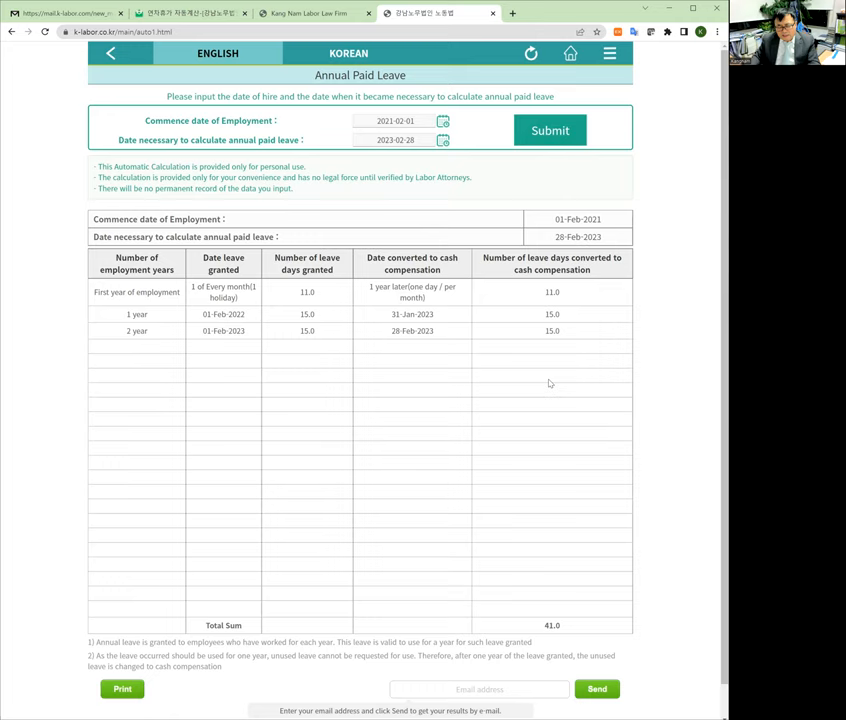